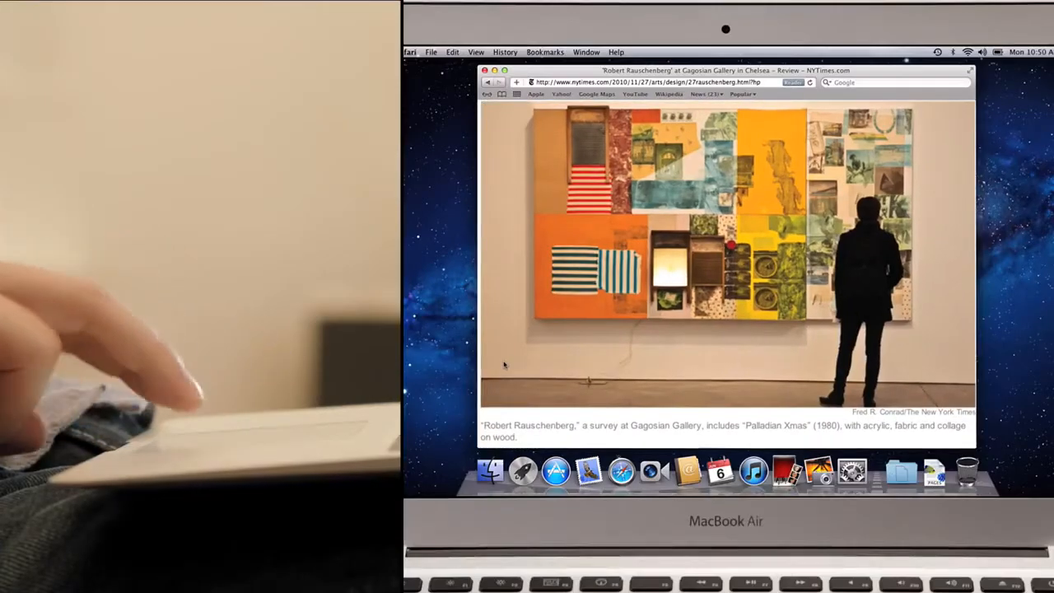
Scroll down through the NYTimes Rauschenberg exhibition review in Safari.
scroll(down, 3)
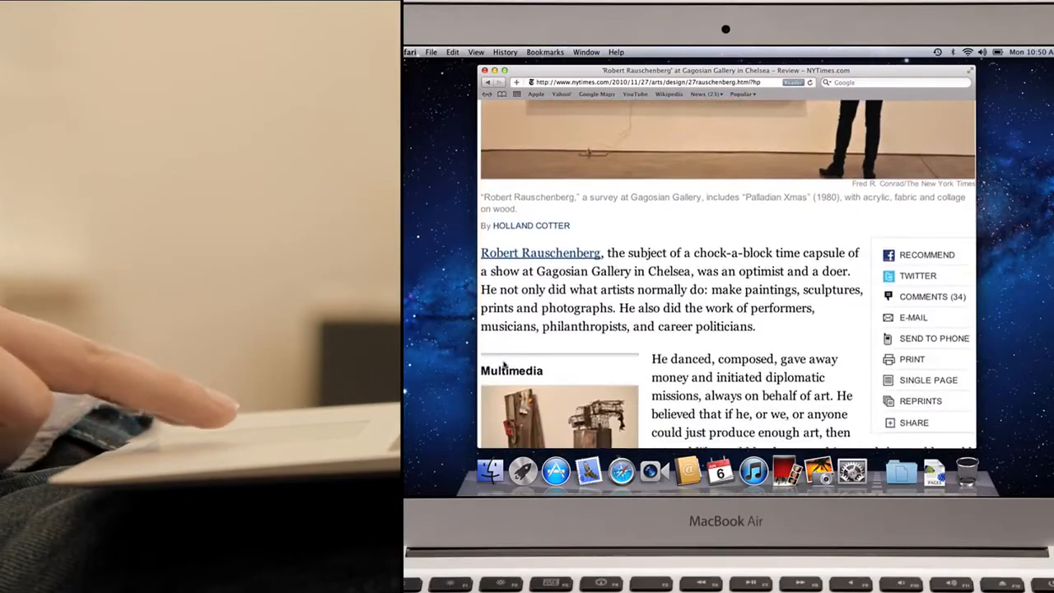
scroll(down, 3)
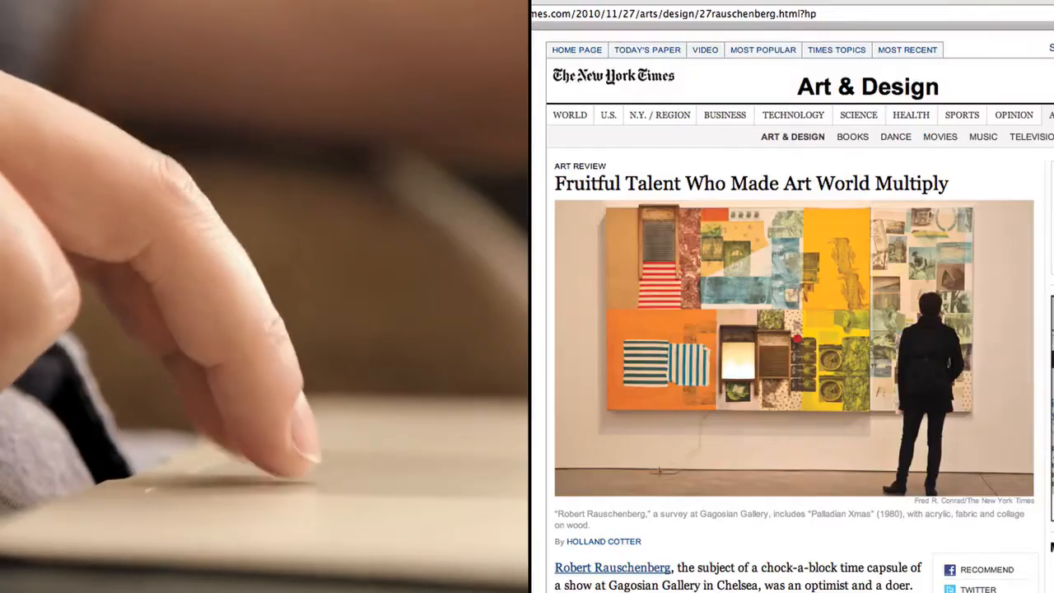
scroll(down, 3)
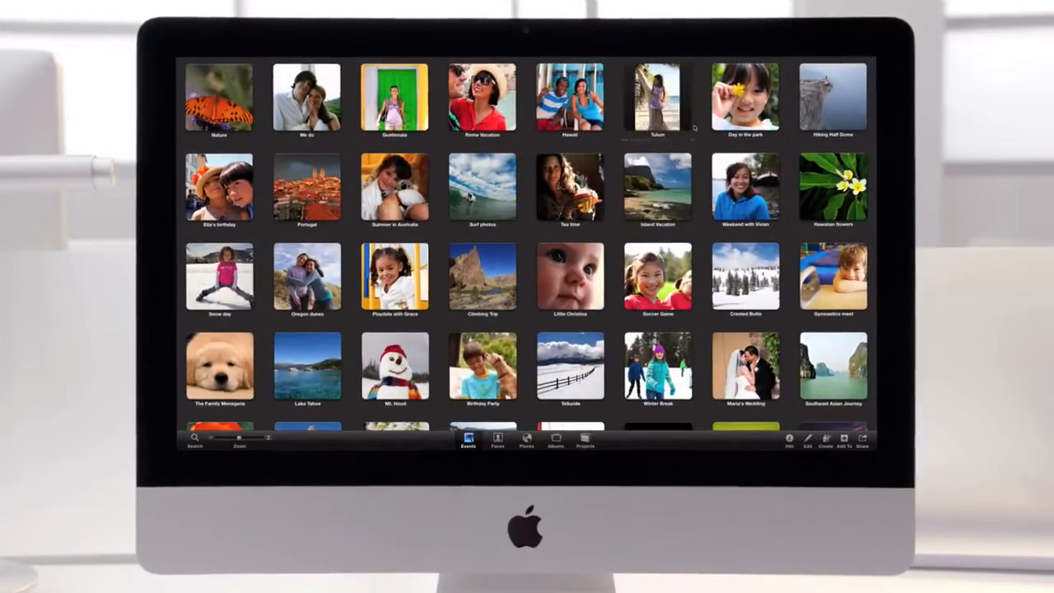
double_click(657, 97)
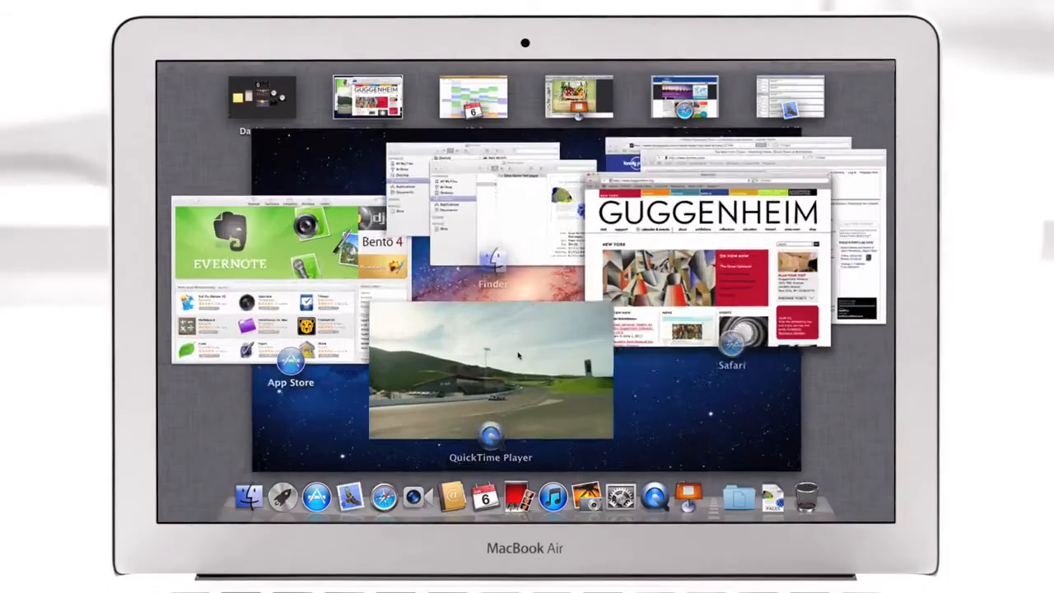
Select a window in Mission Control to switch to it and return to the desktop.
click(491, 371)
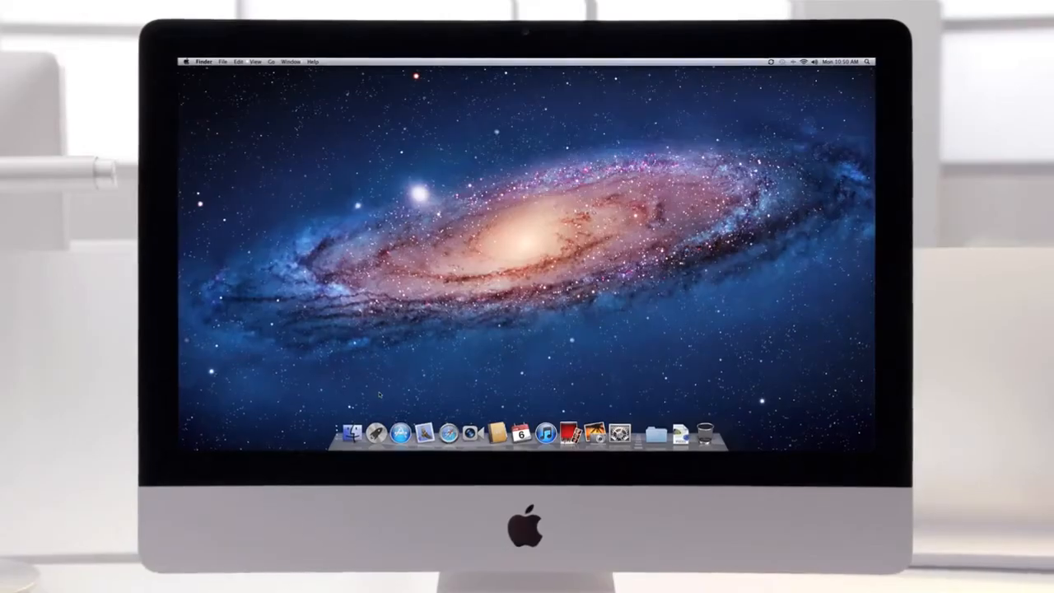
Show the Launchpad app grid and open the Creativity folder of creative apps.
click(398, 433)
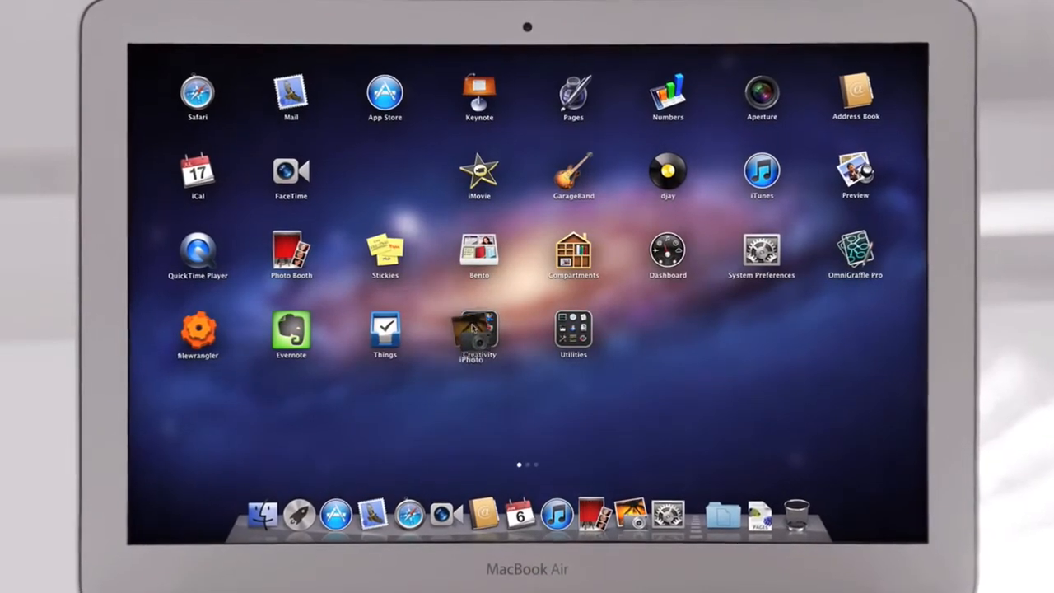
click(477, 336)
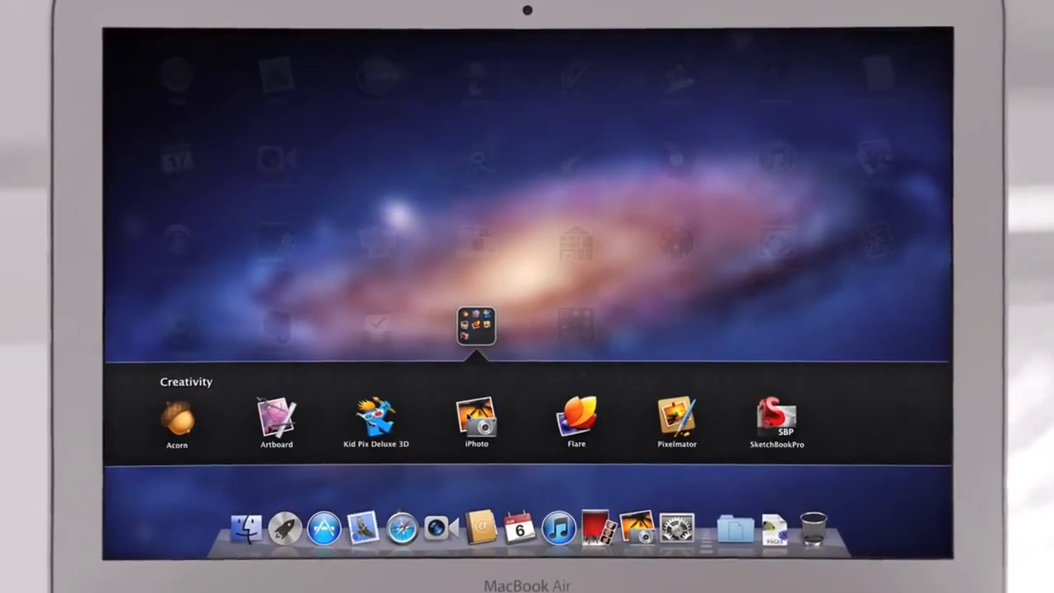
click(475, 419)
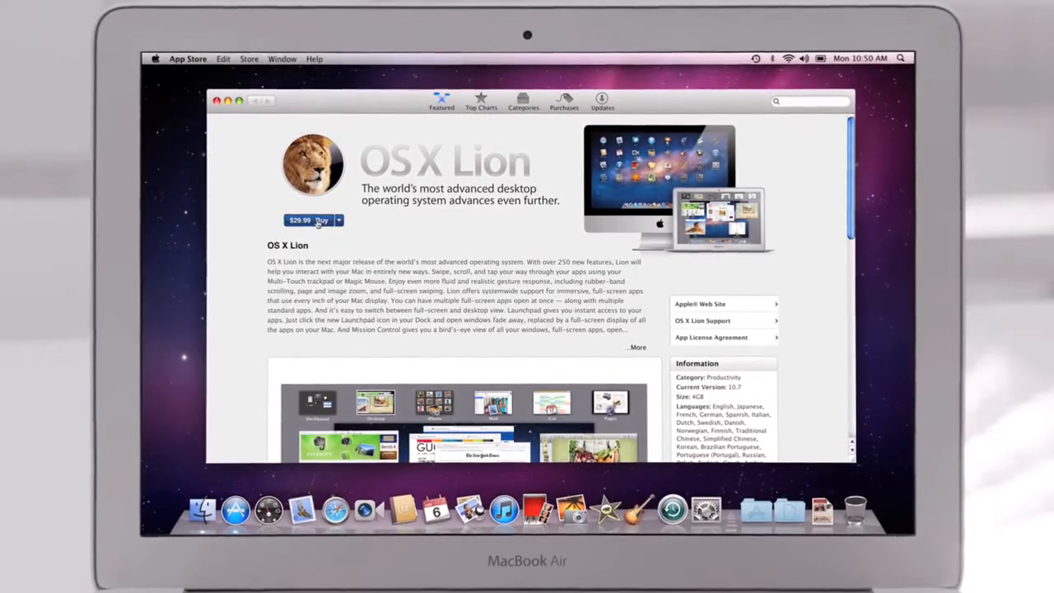
Show the OS X Lion product page in the Mac App Store's Featured section.
click(299, 220)
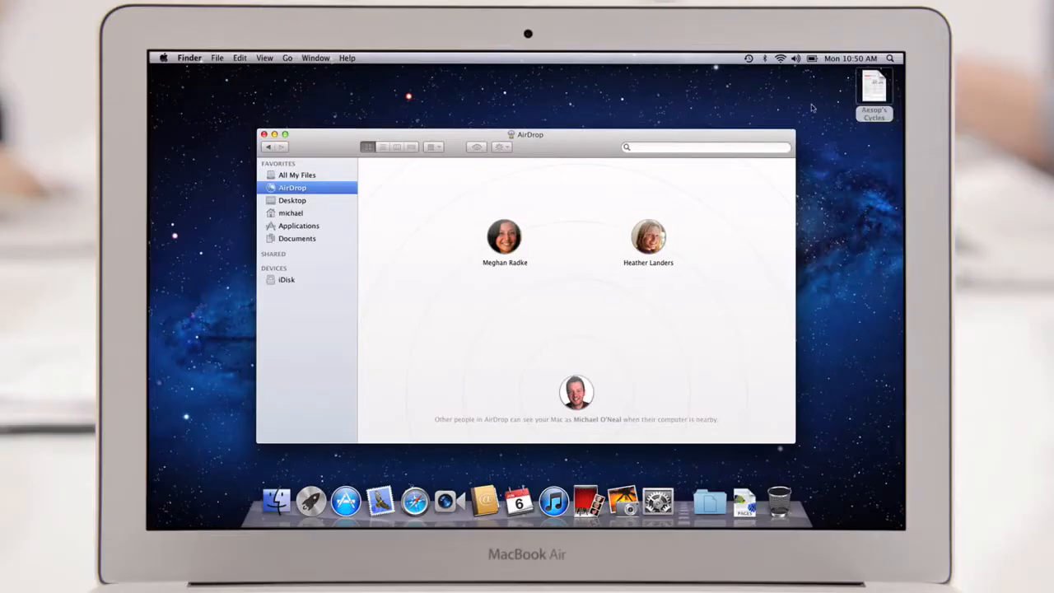
click(503, 237)
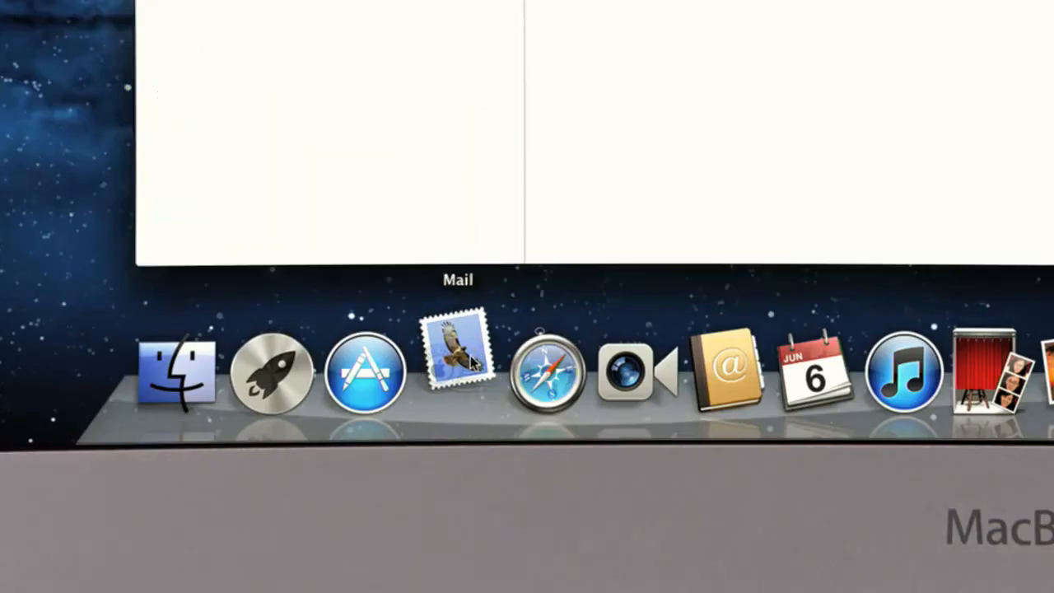
click(453, 362)
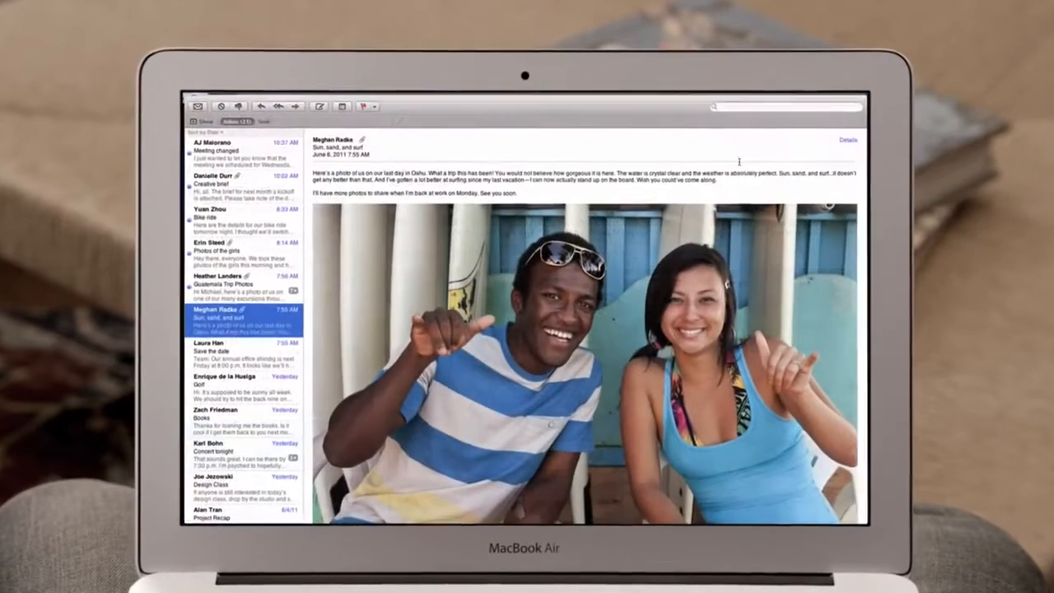
scroll(down, 3)
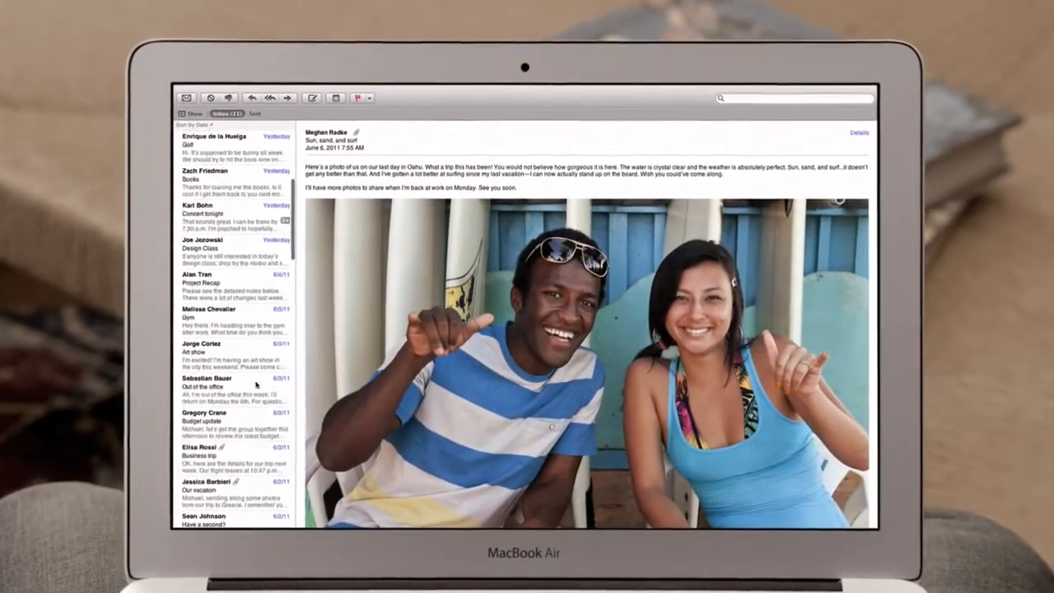